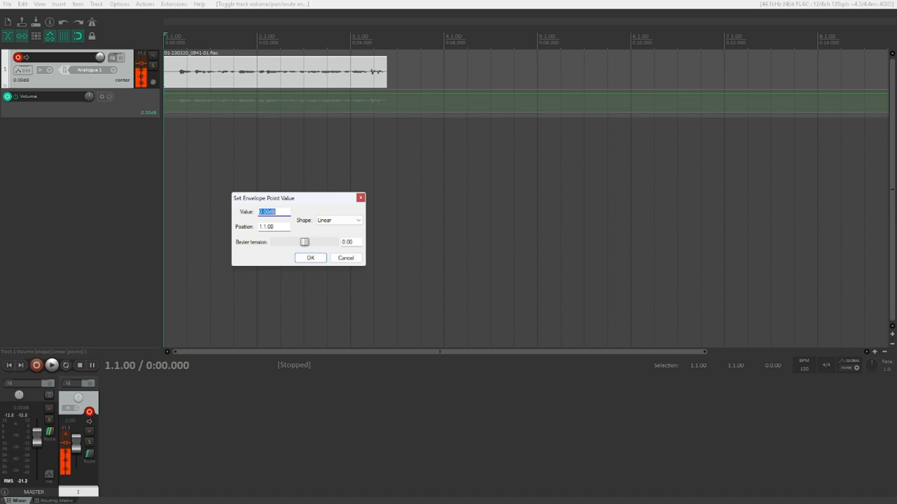
Step: Cycle the first volume point's shape through Square and Fast end, settling on Bezier
left_click(271, 226)
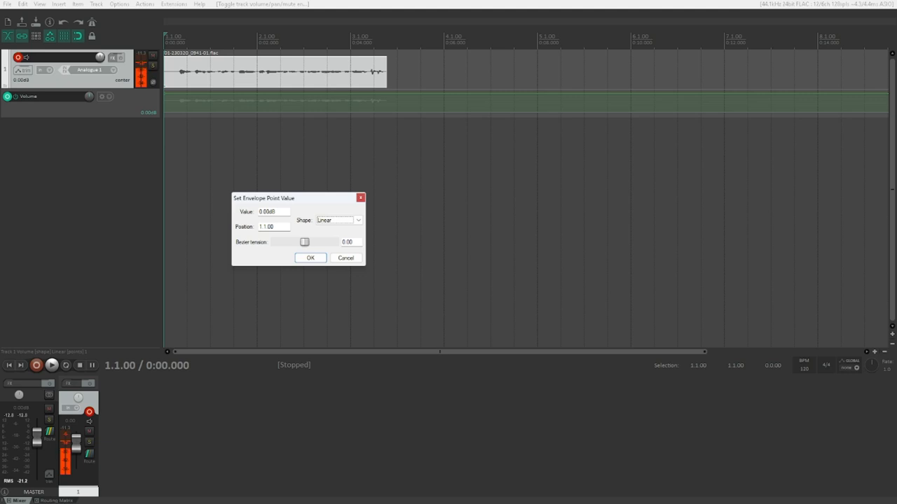
left_click(339, 220)
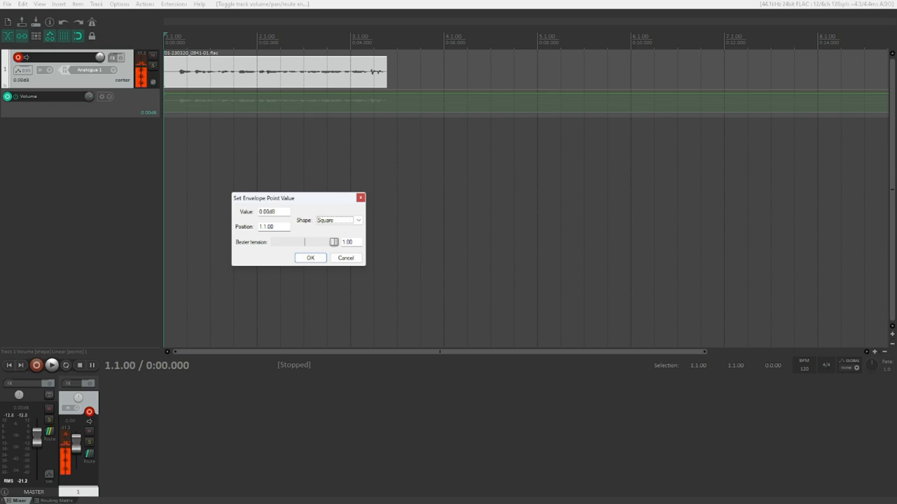
left_click(339, 220)
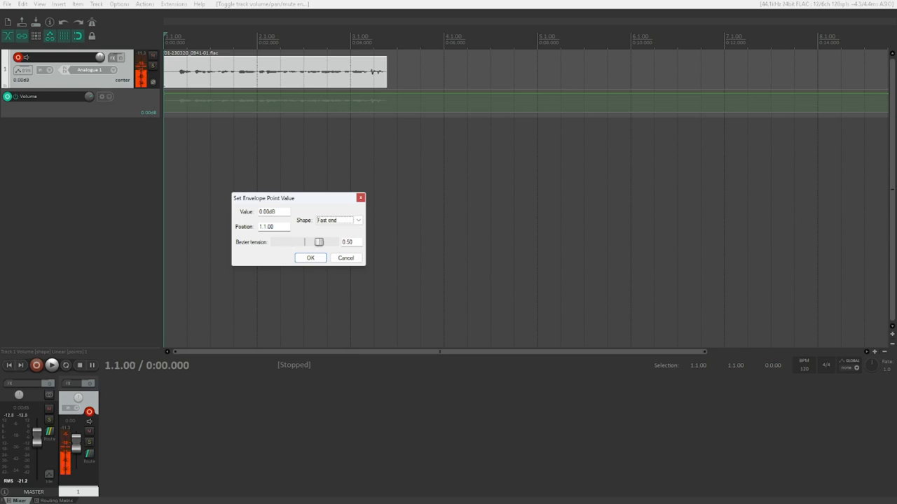
left_click(338, 220)
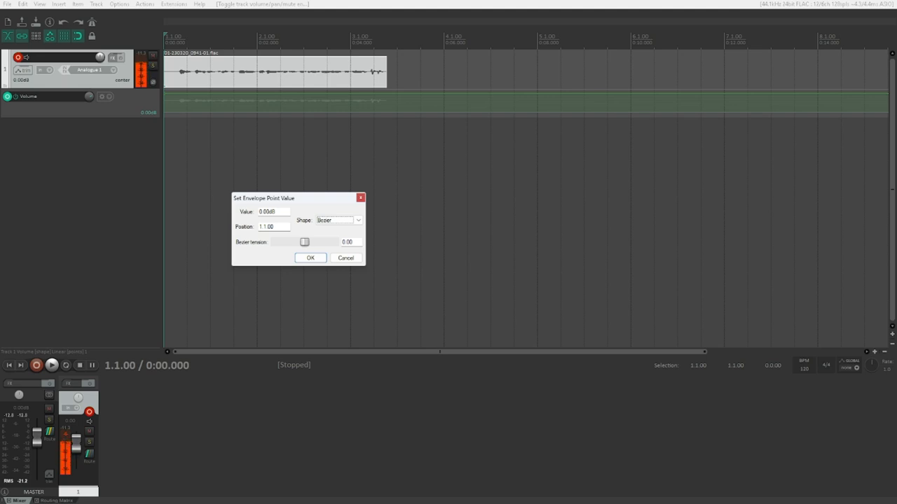
left_click(339, 220)
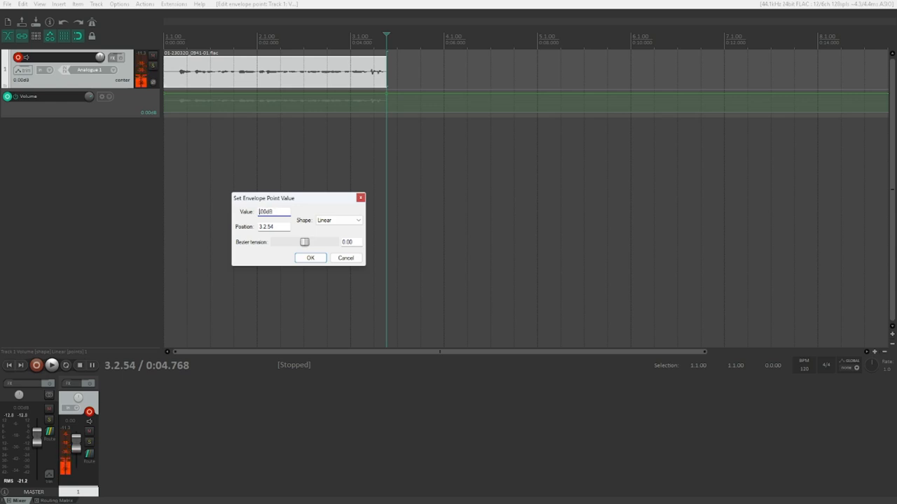
Step: Set the volume envelope point at 3.2.54 to -10.00 dB
type("-10.00dB")
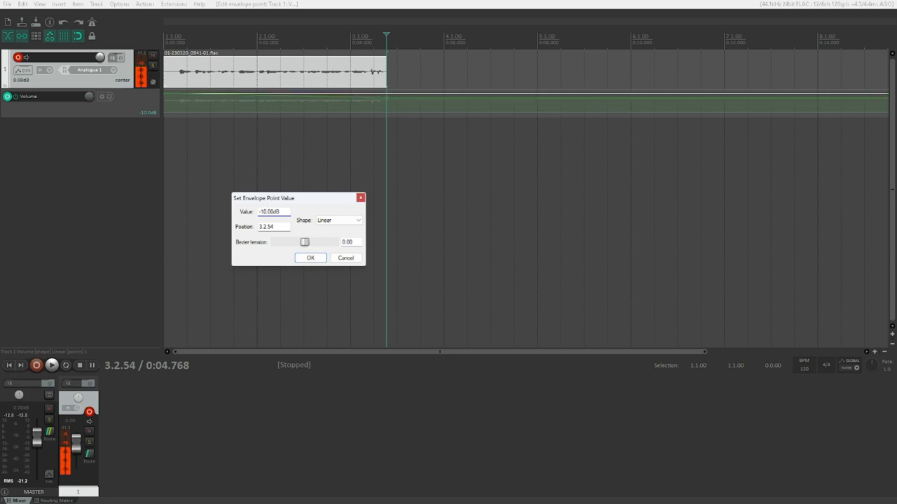
left_click(310, 257)
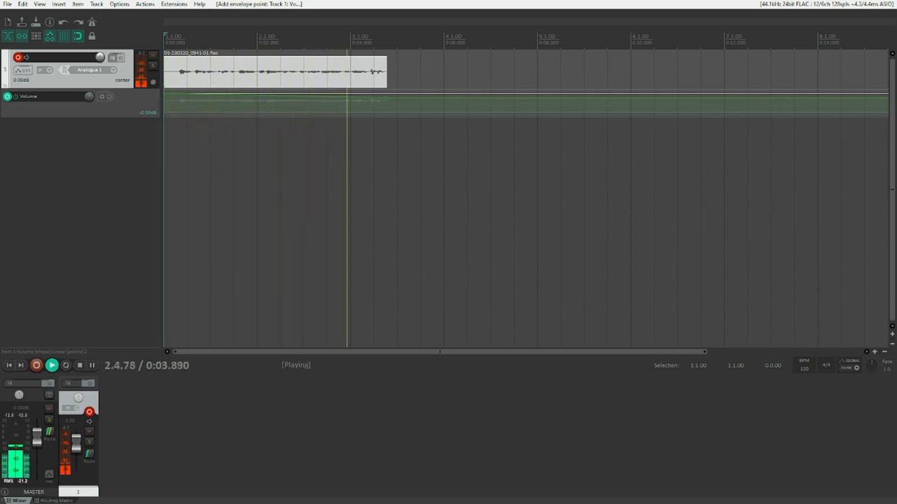
Step: Play the project to hear track 1's volume envelope
left_click(92, 365)
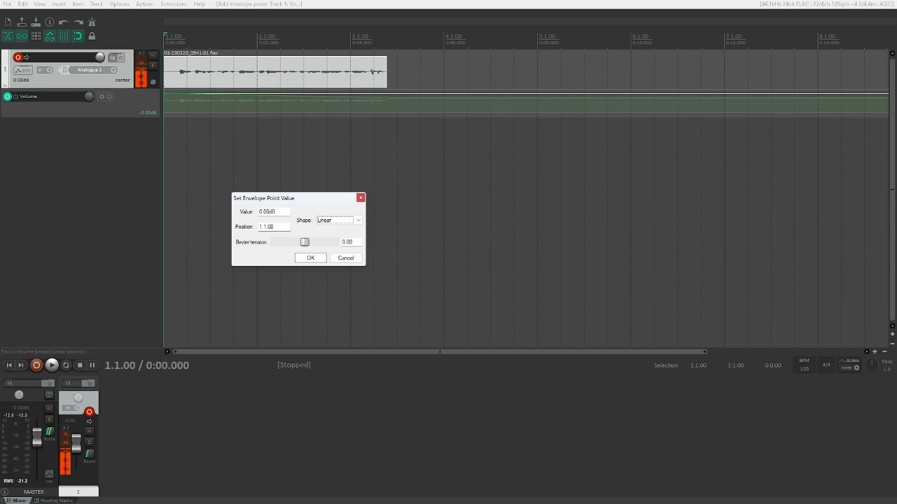
Step: Confirm 0.00 dB as the value of the starting volume envelope point
left_click(338, 220)
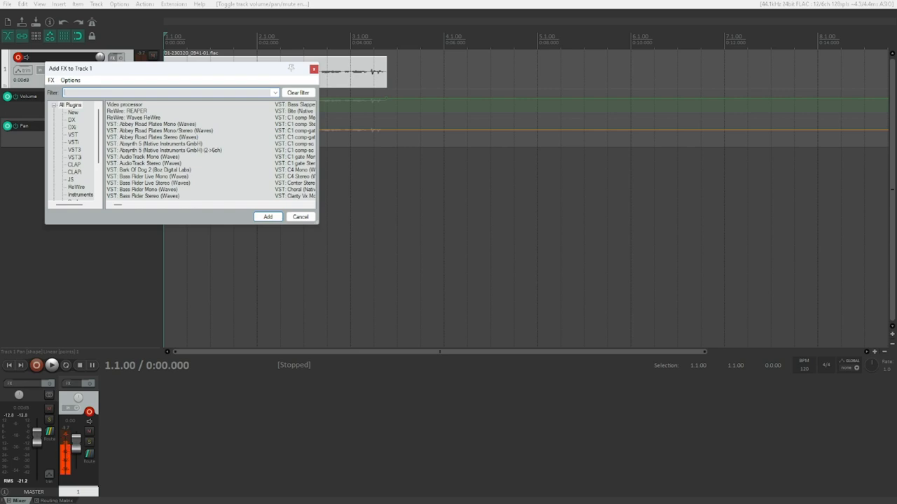
Step: Filter for 'reacomp' and add VST: ReaComp (Cockos) to Track 1
type("reacomp")
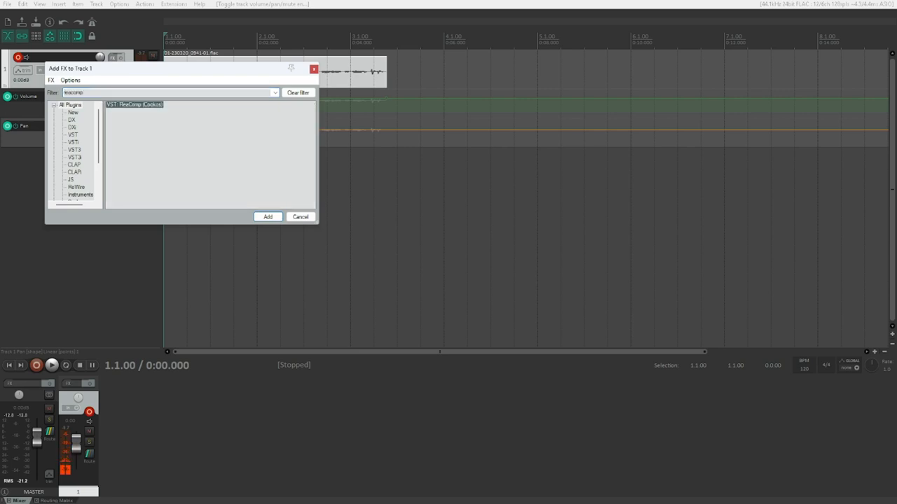
left_click(267, 216)
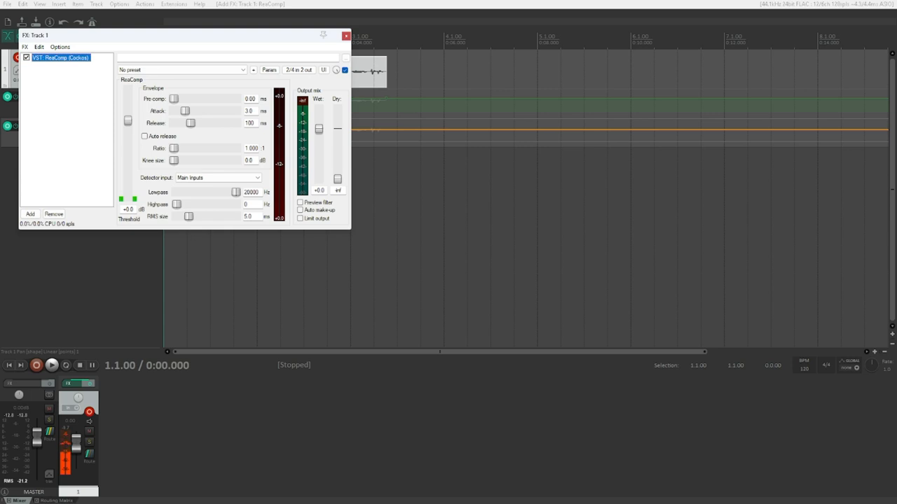
left_click(346, 36)
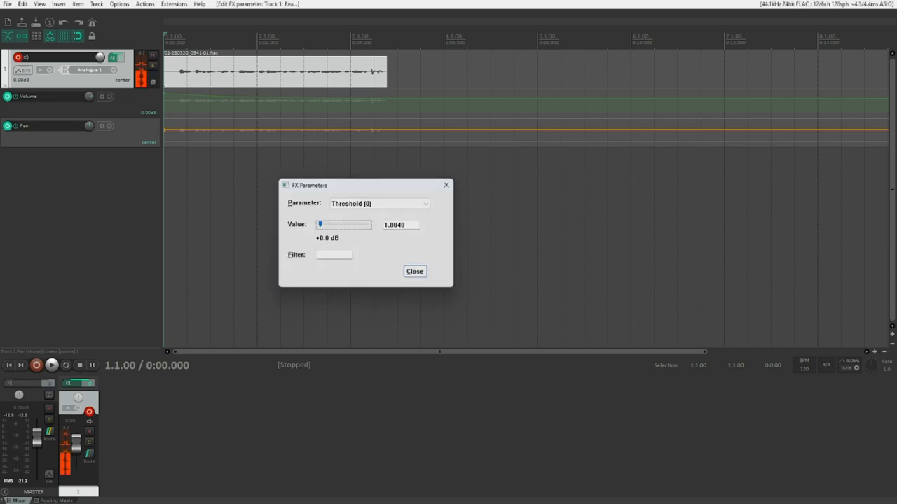
left_click(414, 271)
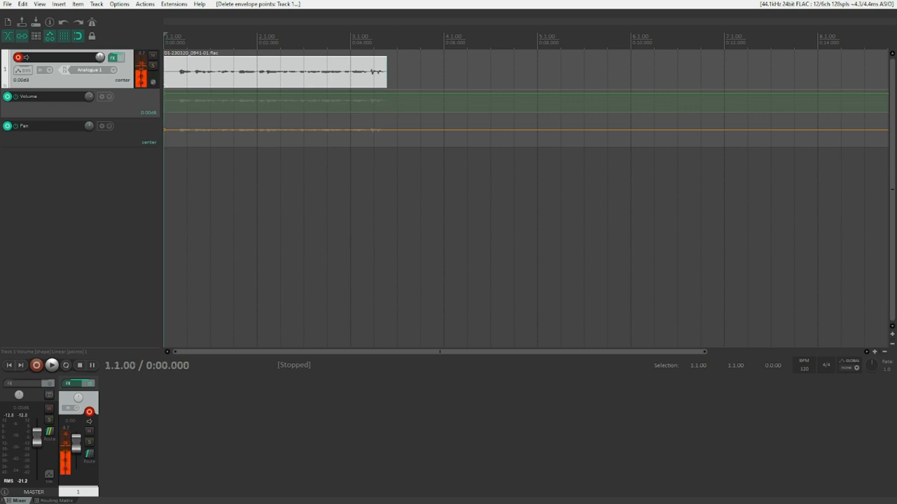
Step: Play back the project with Track 1's flat volume and centered pan envelopes
left_click(51, 365)
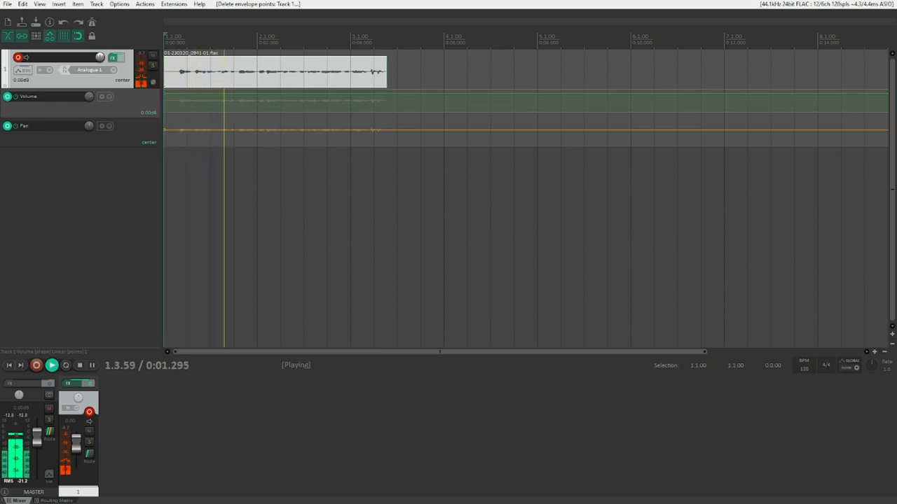